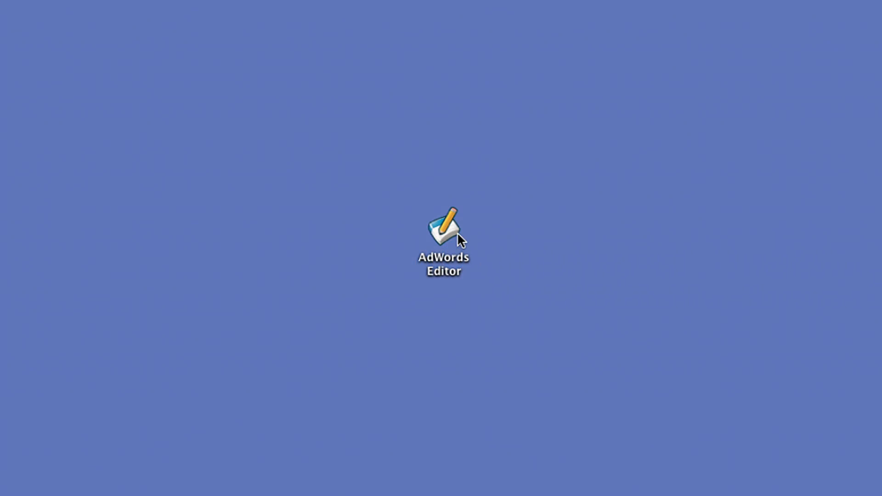
- Launch AdWords Editor from its desktop icon onto the campaigns list
{"action": "double_click", "coordinate": [443, 228]}
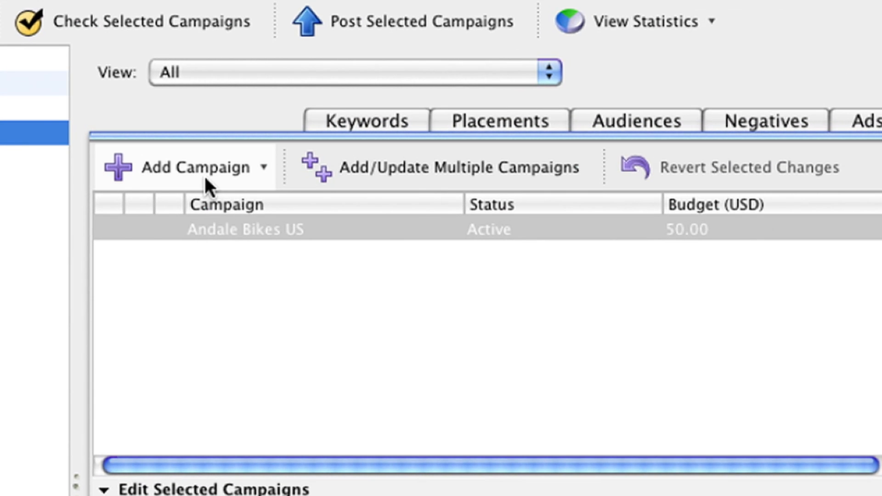
{"action": "mouse_move", "coordinate": [212, 211]}
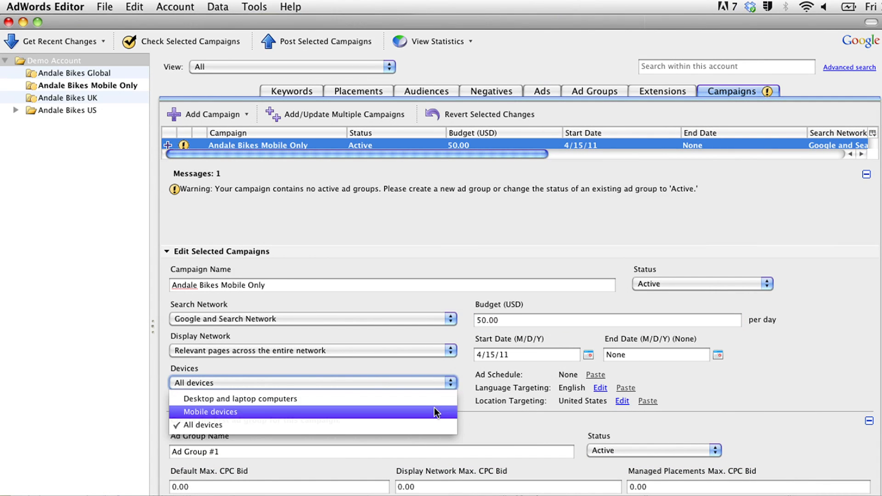
- Target the new Andale Bikes Mobile Only campaign at mobile devices only
{"action": "left_click", "coordinate": [209, 412]}
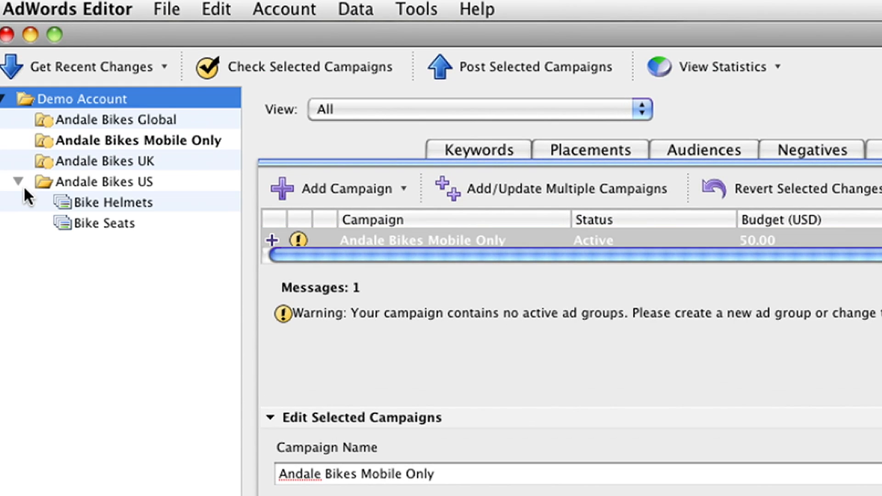
- Paste the Bike Helmets ad group into Andale Bikes Mobile Only with a 2.00 default max CPC bid
{"action": "left_click", "coordinate": [116, 202]}
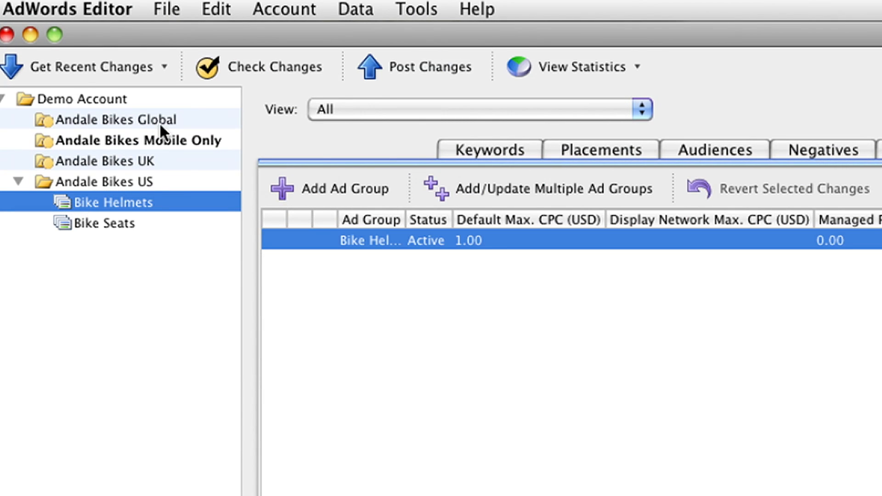
{"action": "left_click", "coordinate": [214, 9]}
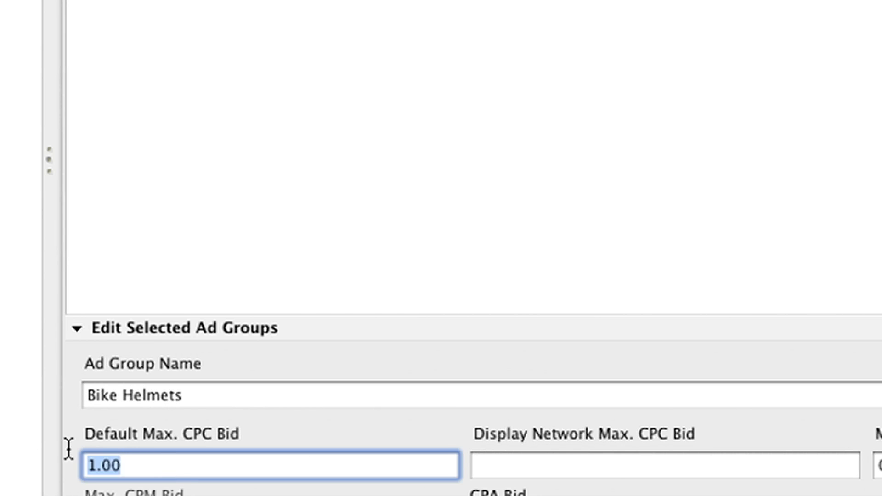
{"action": "type", "text": "2.00"}
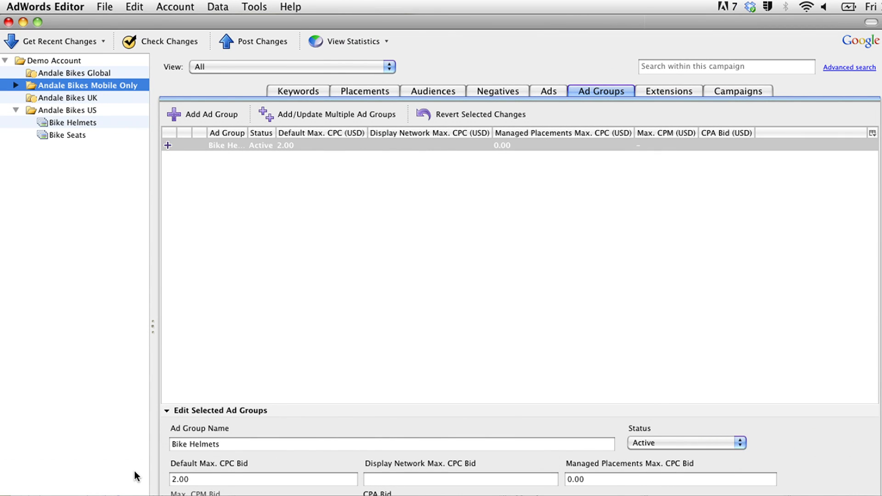
- Show the Bike Seats and Bike Helmets ad groups under Andale Bikes US
{"action": "left_click", "coordinate": [68, 110]}
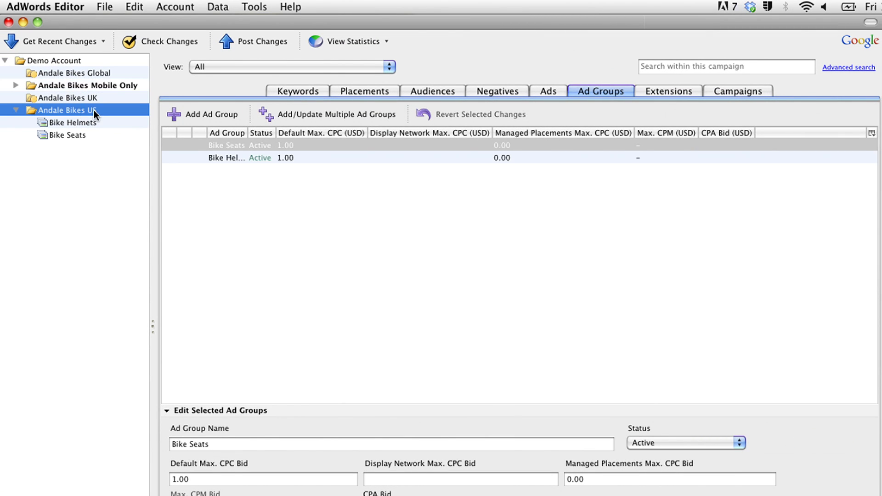
{"action": "left_click", "coordinate": [737, 91]}
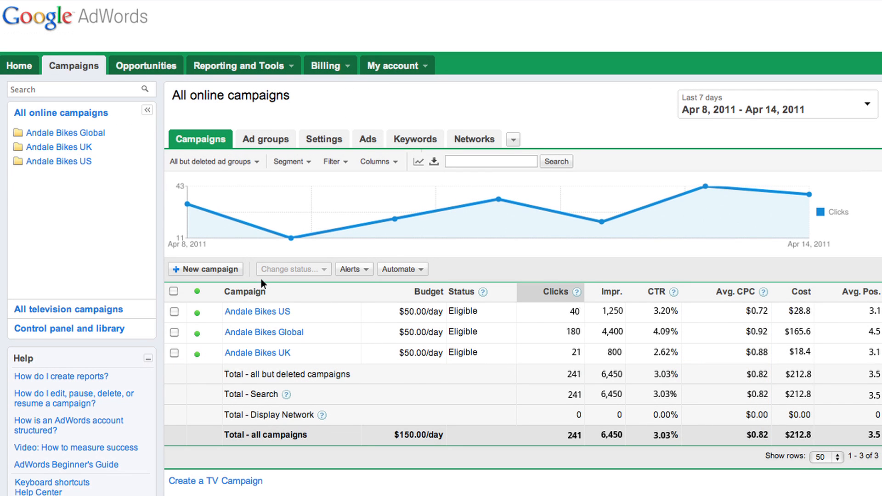
- Review Networks and devices in a new campaign, then return to All online campaigns
{"action": "left_click", "coordinate": [205, 269]}
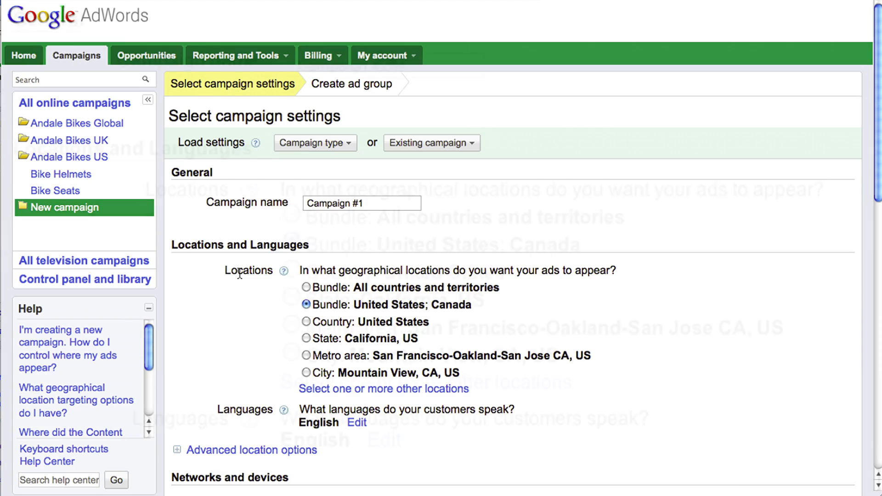
{"action": "scroll", "scroll_direction": "down", "scroll_amount": 3}
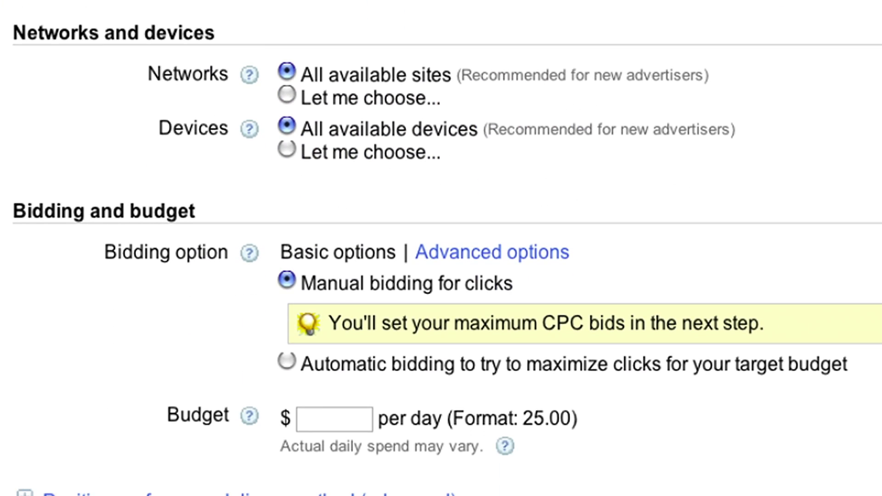
{"action": "left_click", "coordinate": [285, 153]}
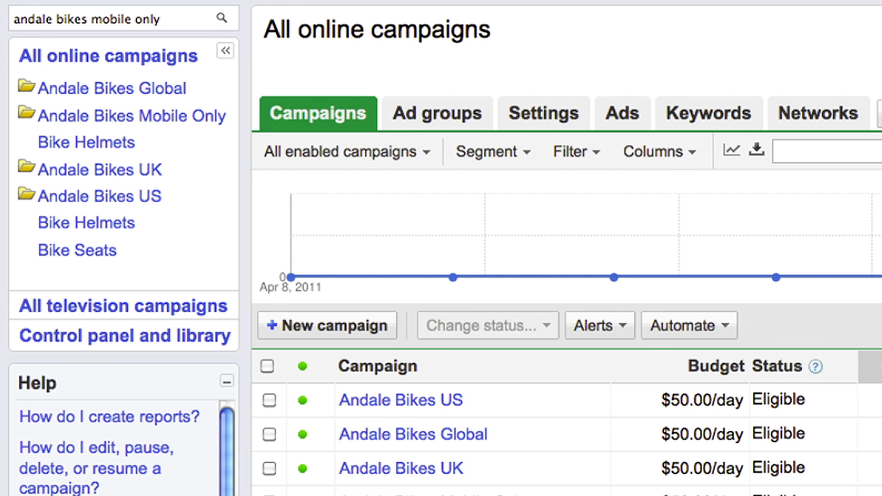
- Select all Andale Bikes US ads on the Ads list and start a Copy via More actions
{"action": "left_click", "coordinate": [268, 400]}
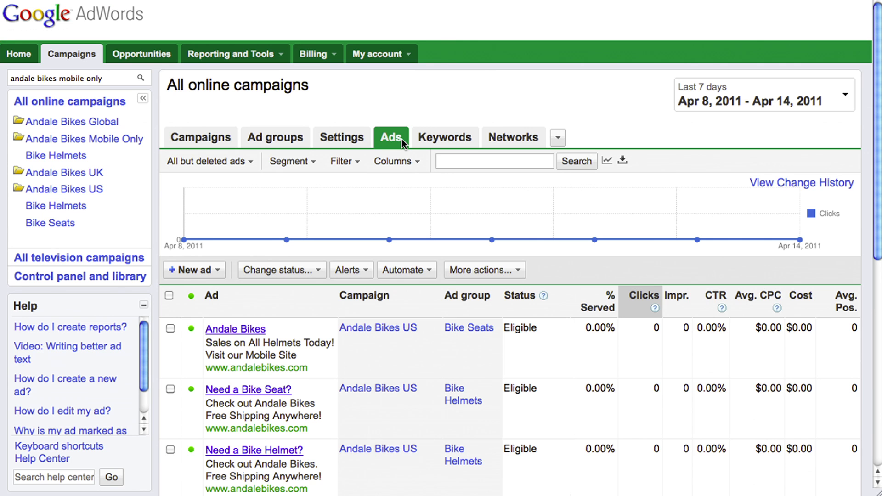
{"action": "left_click", "coordinate": [171, 296]}
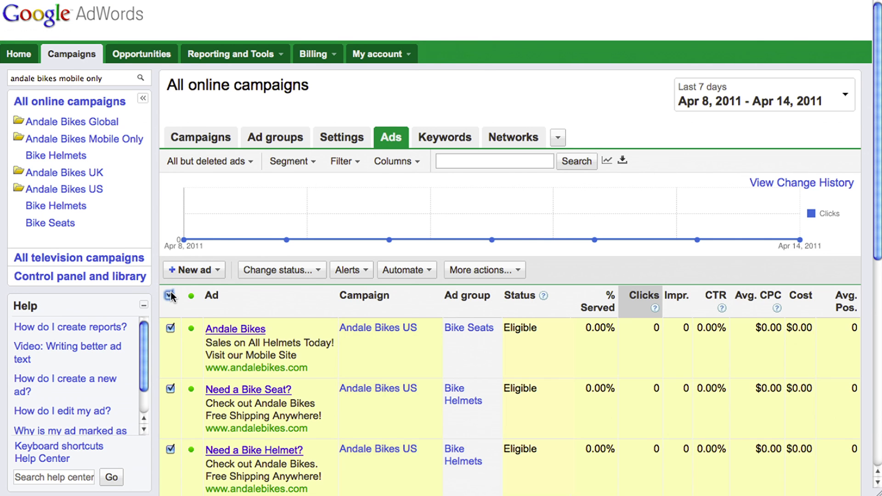
{"action": "left_click", "coordinate": [483, 271]}
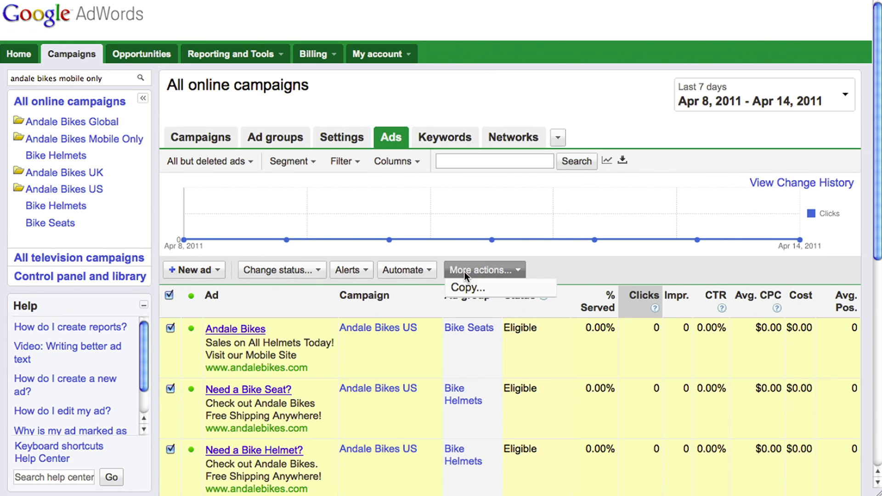
{"action": "left_click", "coordinate": [467, 288]}
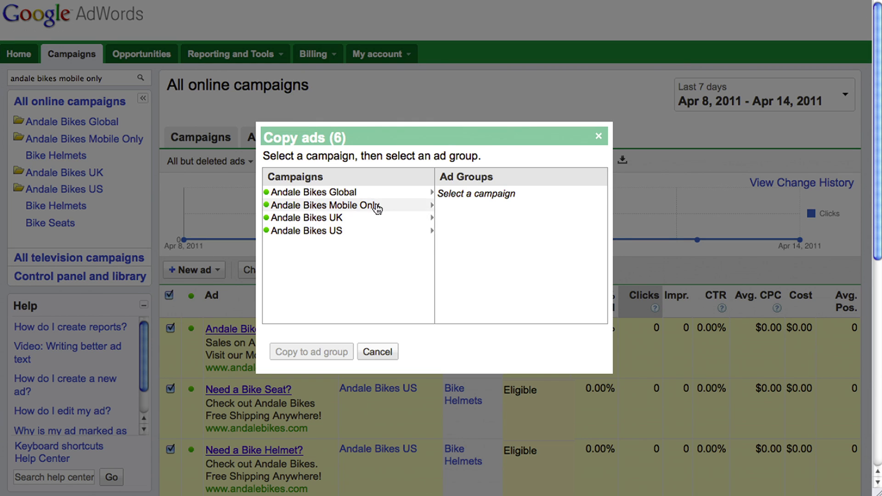
- Copy the six ads into the Bike Helmets ad group of Andale Bikes Mobile Only
{"action": "left_click", "coordinate": [325, 204]}
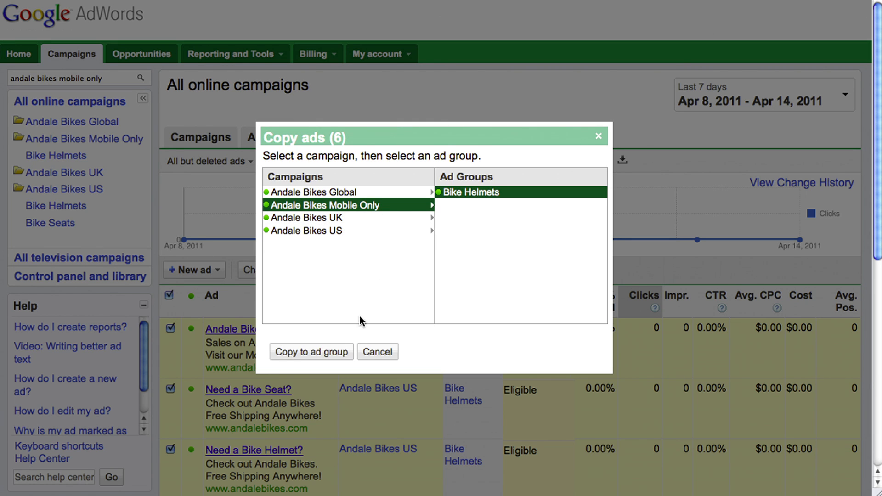
{"action": "left_click", "coordinate": [311, 351]}
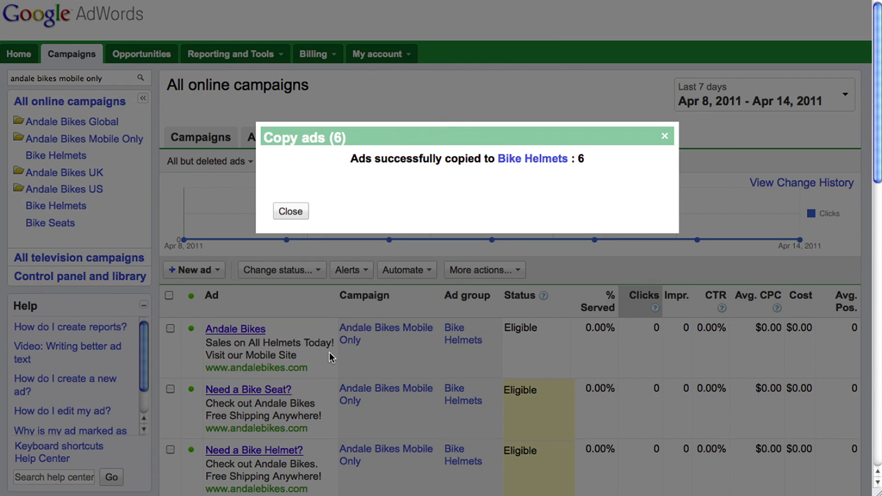